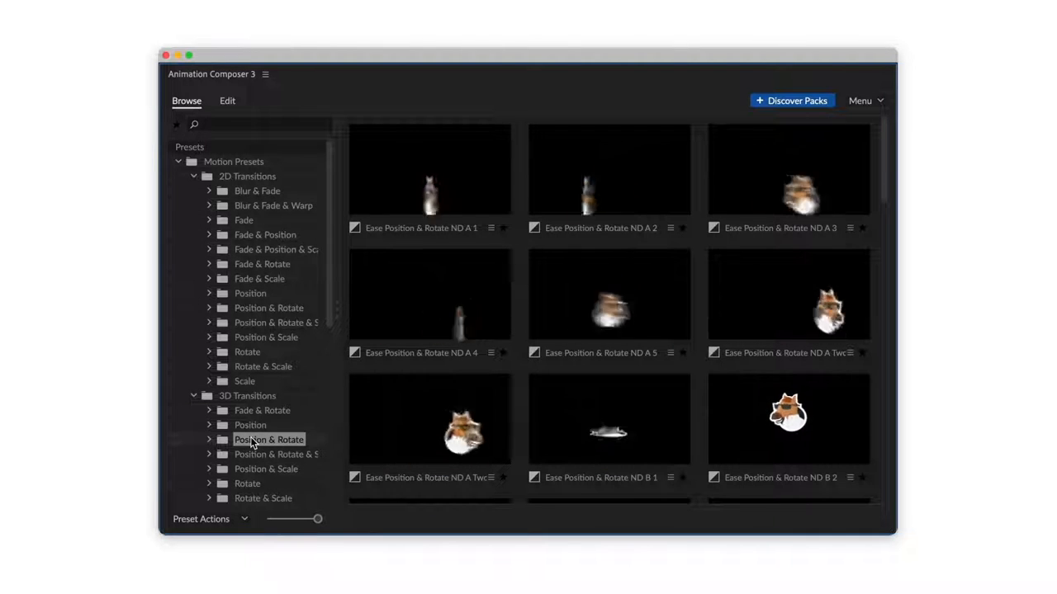
- Preview the 3D and 2D Transitions preset folders, ending on Effects > Position Cosine presets
click(269, 454)
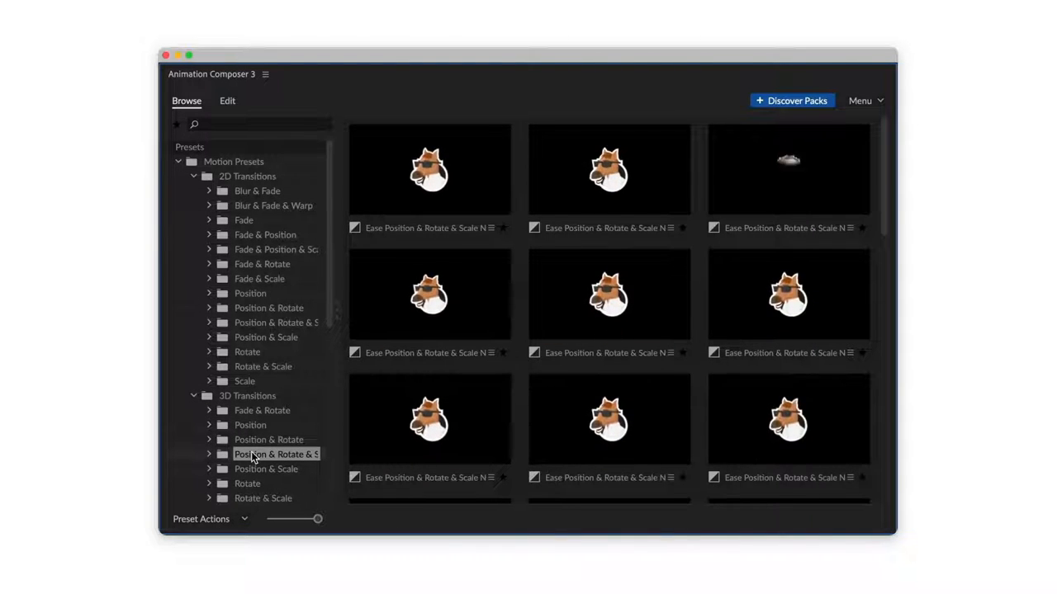
click(266, 469)
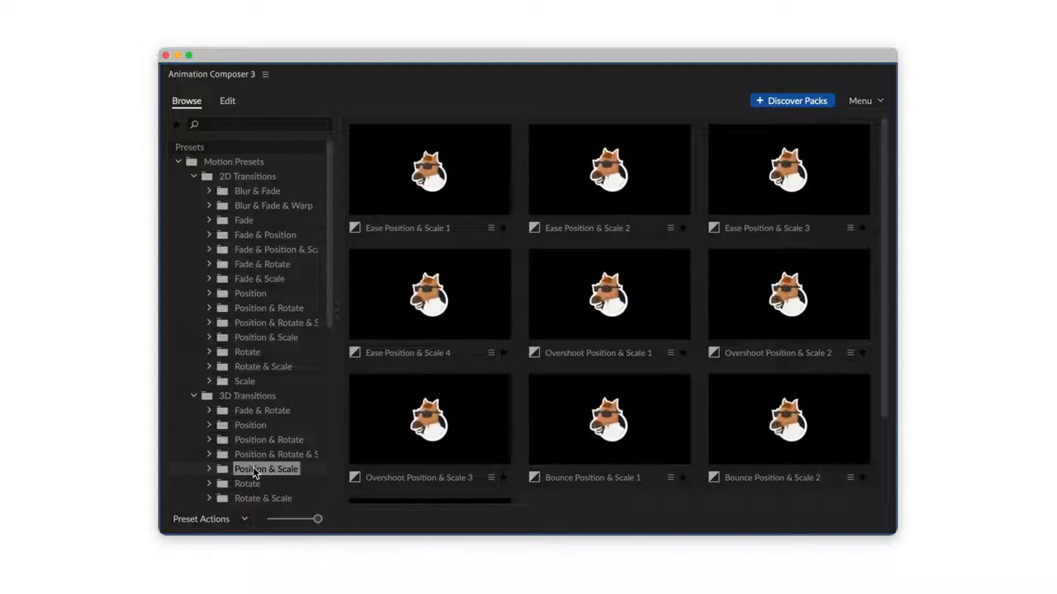
click(262, 263)
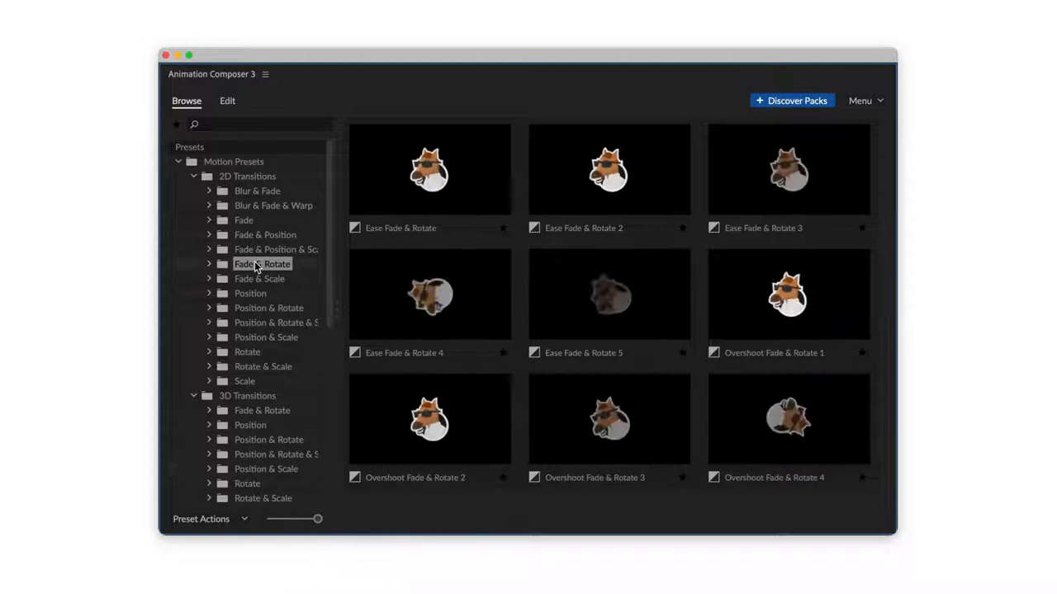
click(259, 278)
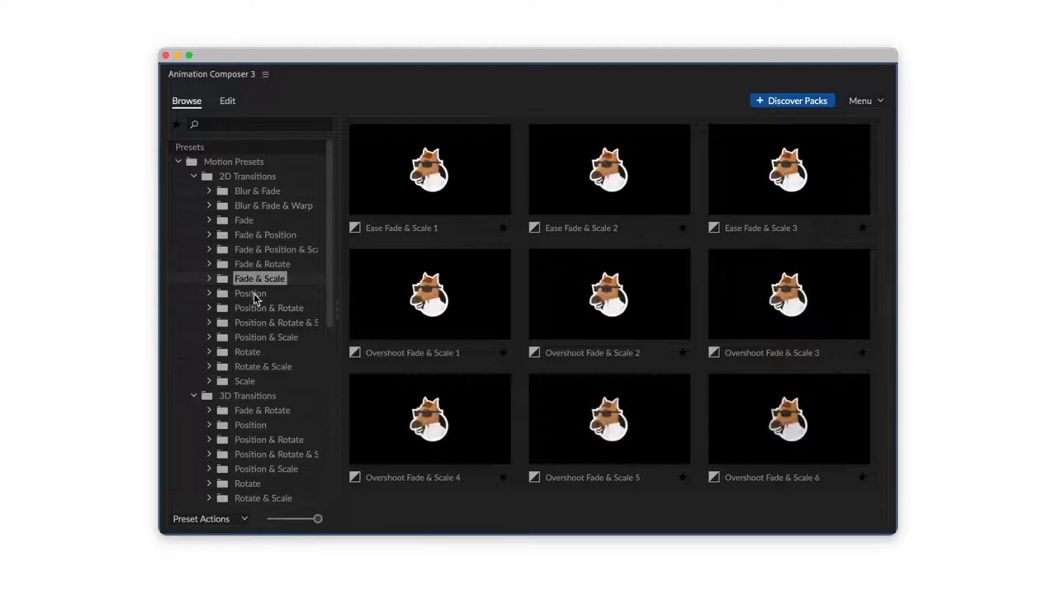
click(268, 308)
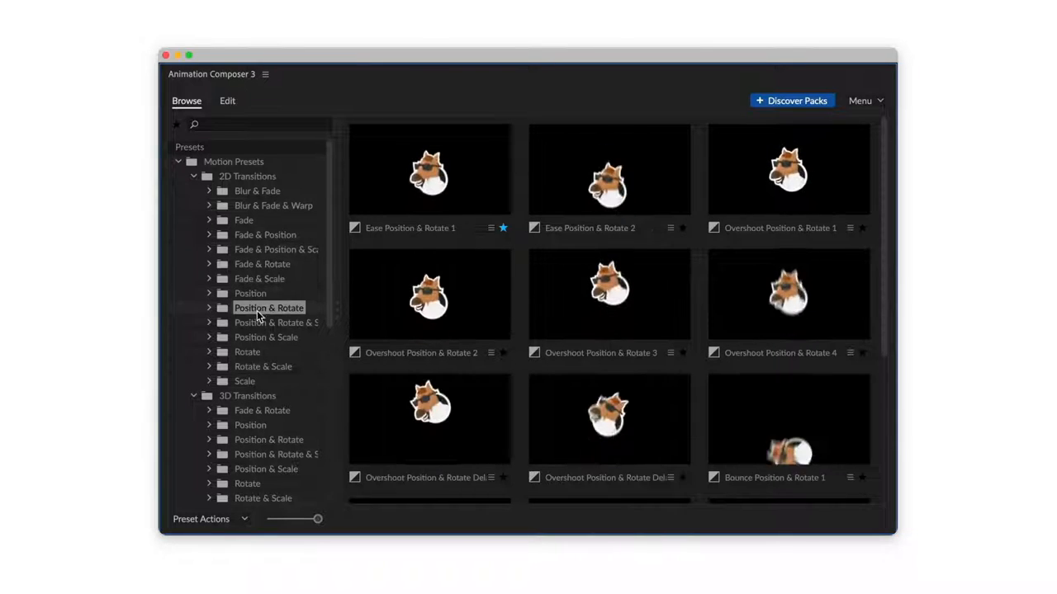
click(263, 366)
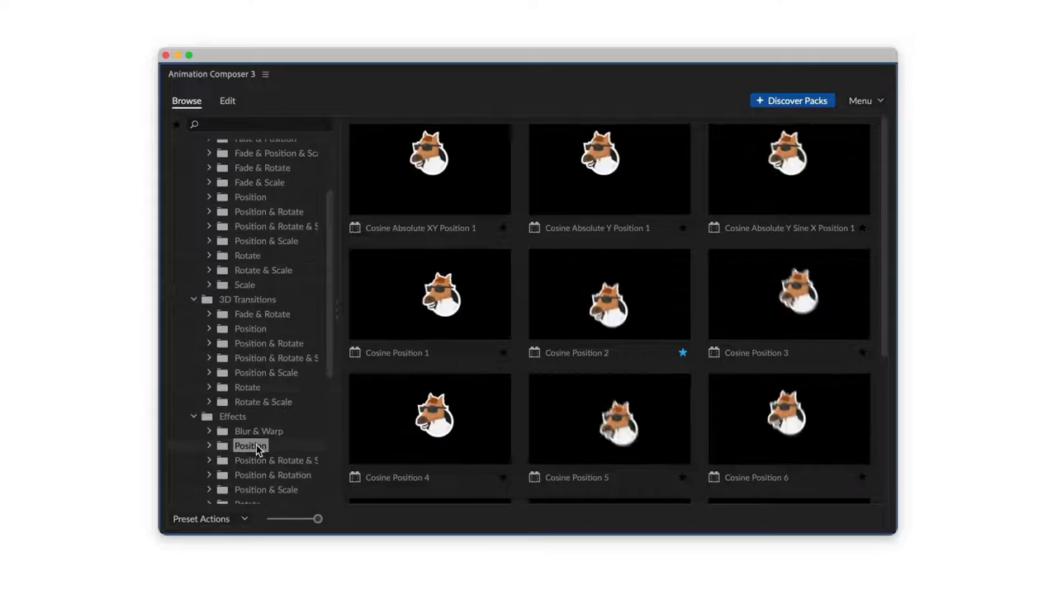
click(273, 436)
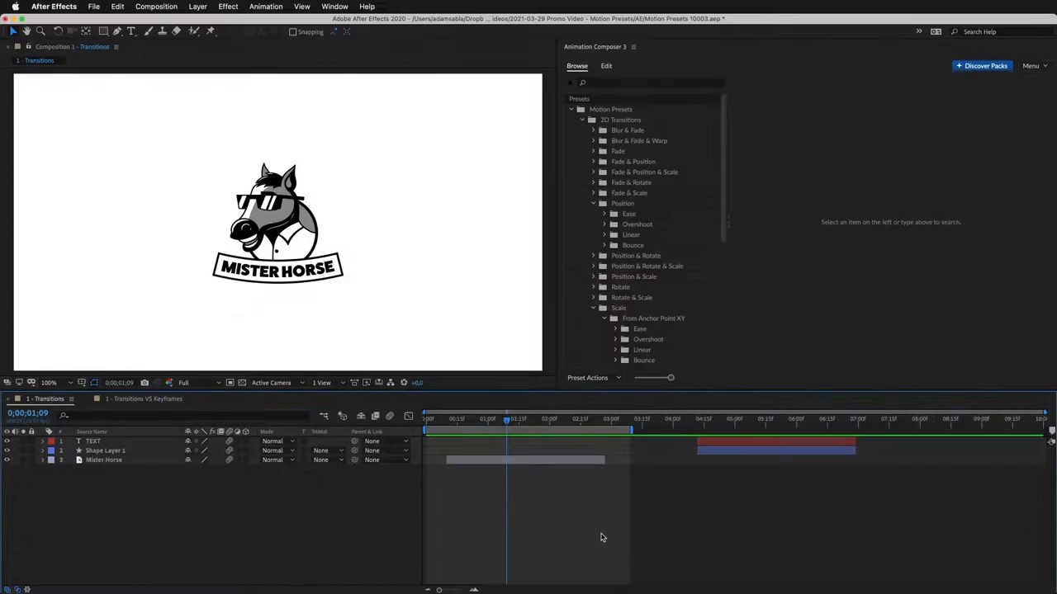
- Apply Overshoot XY Scale From Anchor Point 2 as Mister Horse's intro, with 2 bounces
click(104, 460)
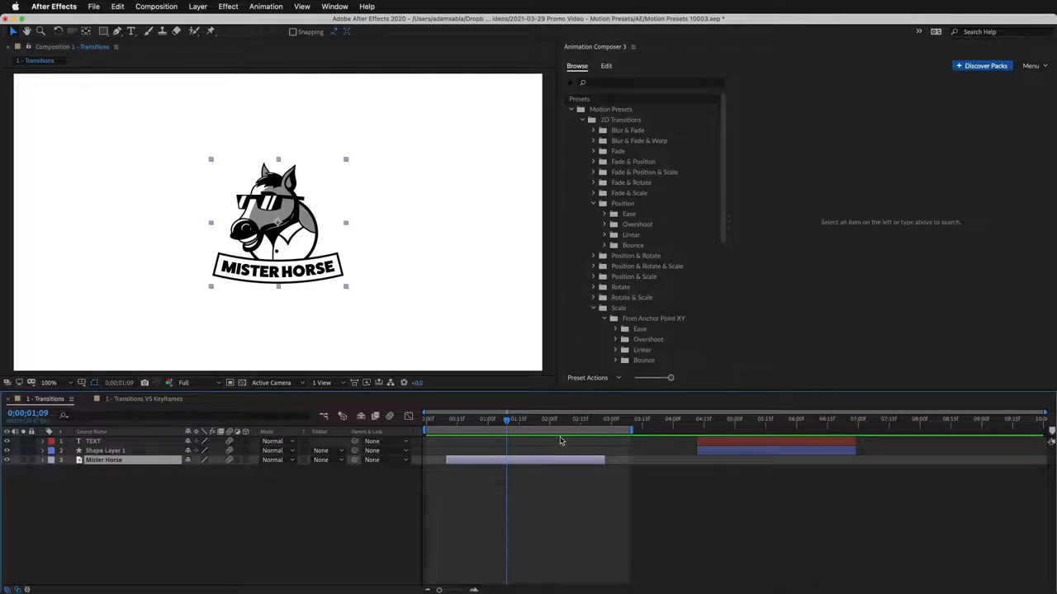
click(636, 224)
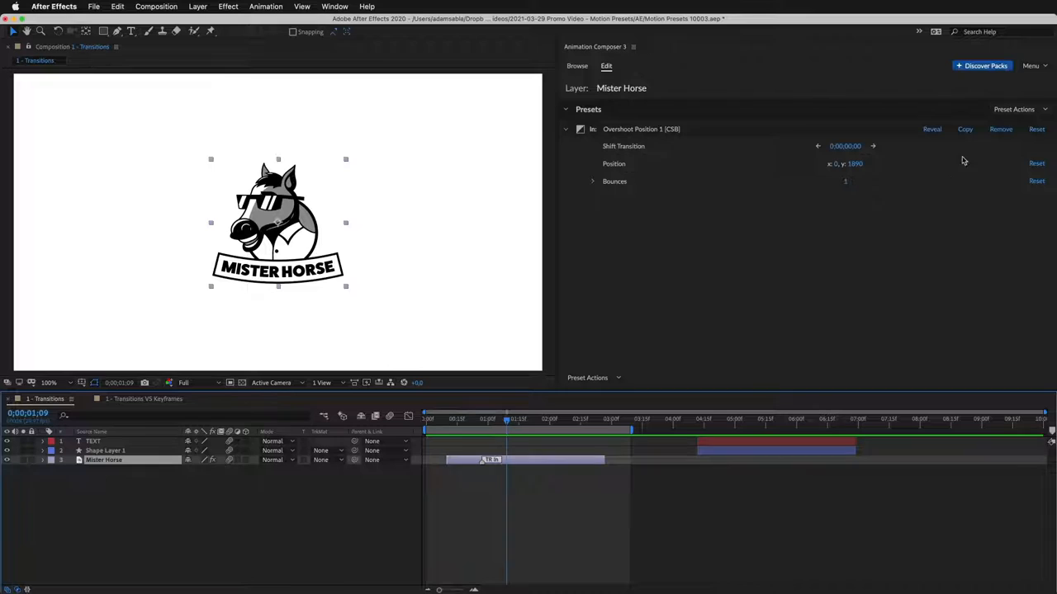
click(577, 66)
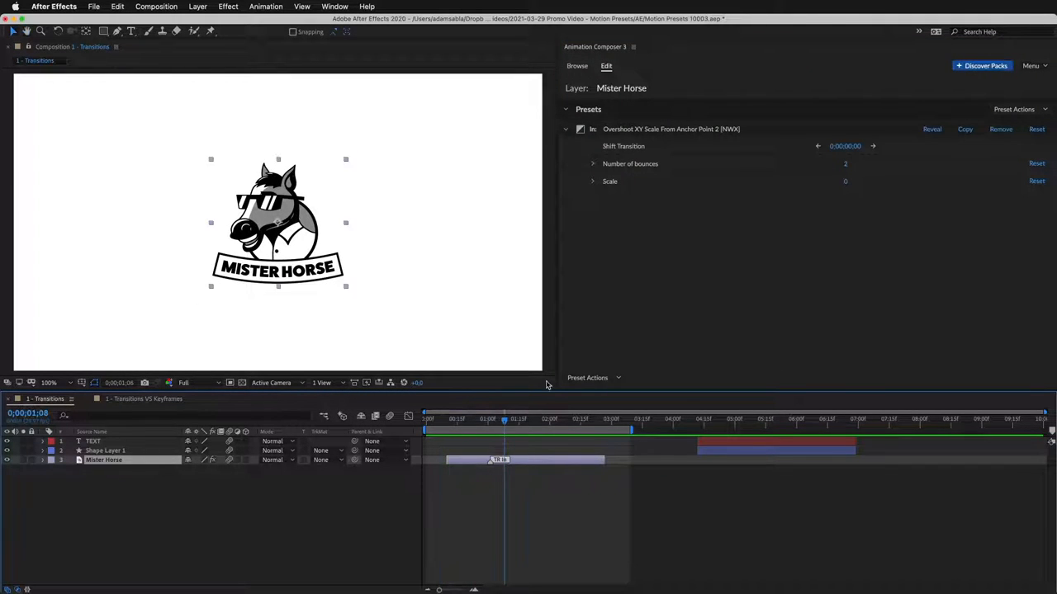
click(845, 164)
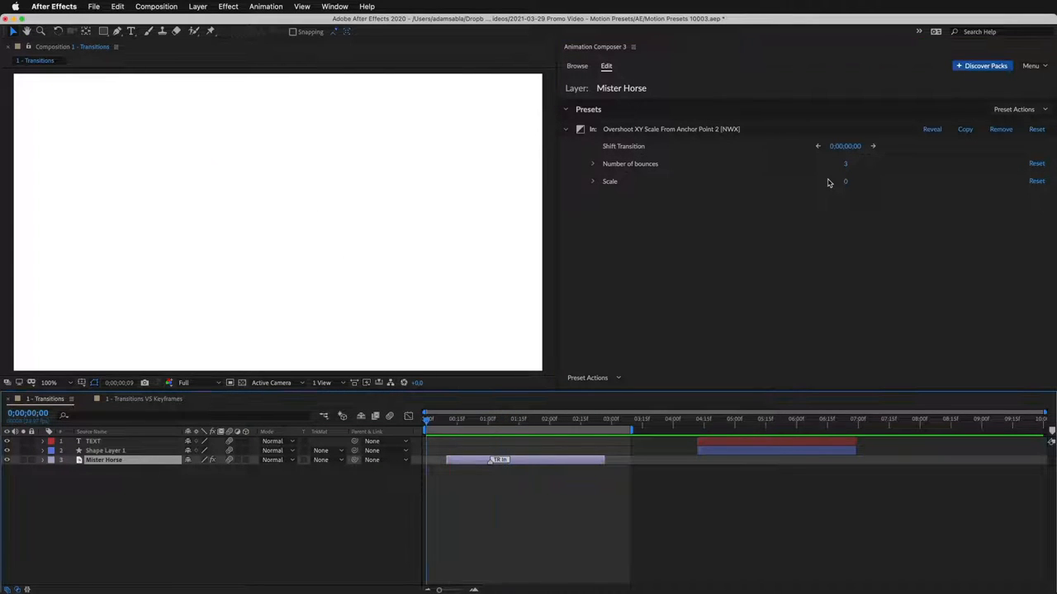
click(506, 418)
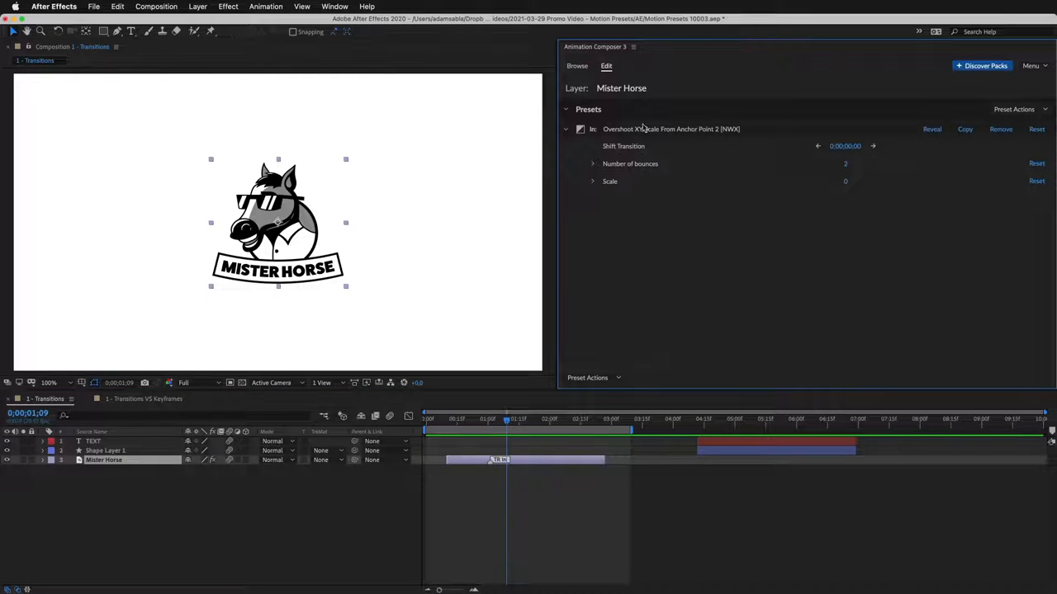
- Browse 2D Transitions > Position & Rotate and apply Ease Position & Rotate 1 as the outro
click(576, 66)
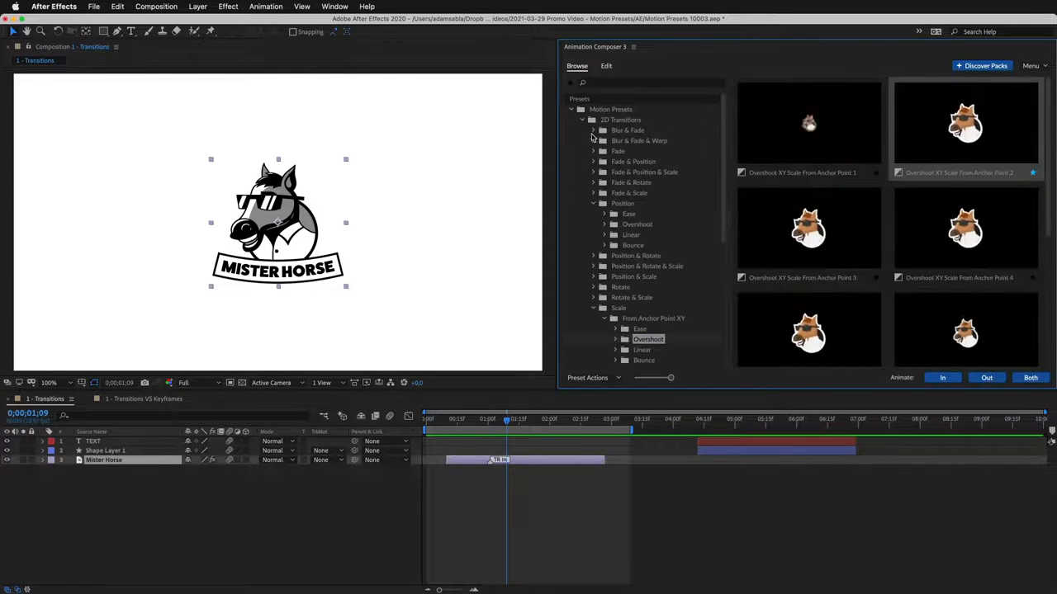
click(635, 255)
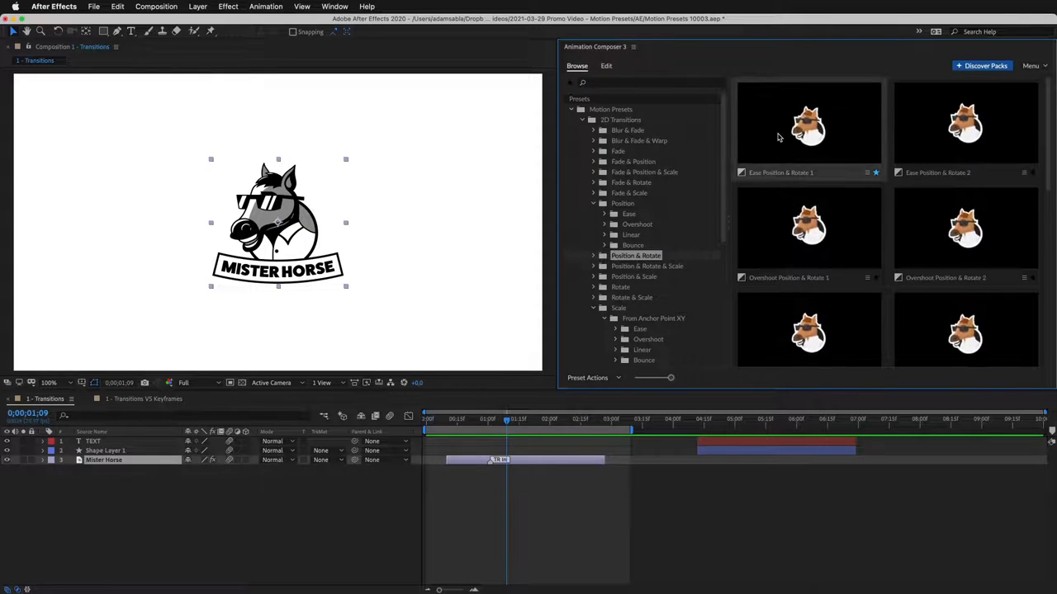
click(606, 66)
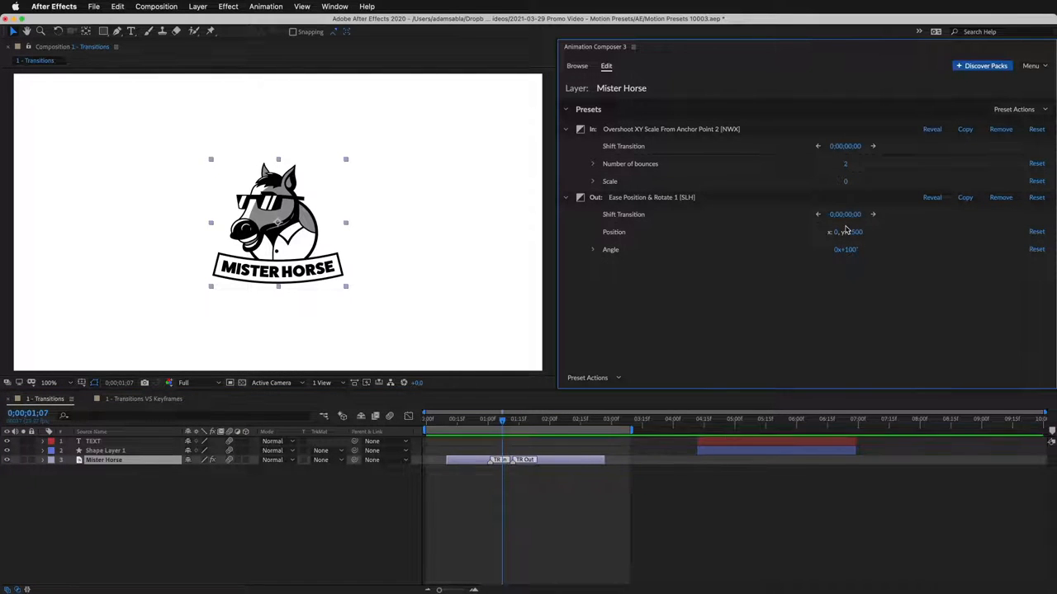
- Copy Mister Horse's transitions and paste them onto the TEXT and Shape Layer 1 layers
click(577, 67)
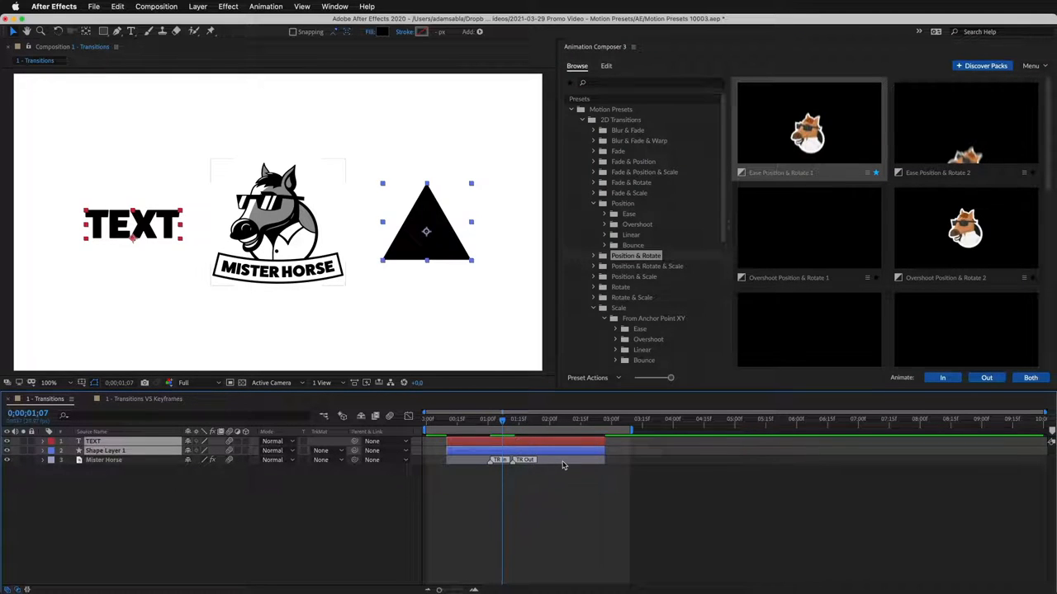
click(606, 65)
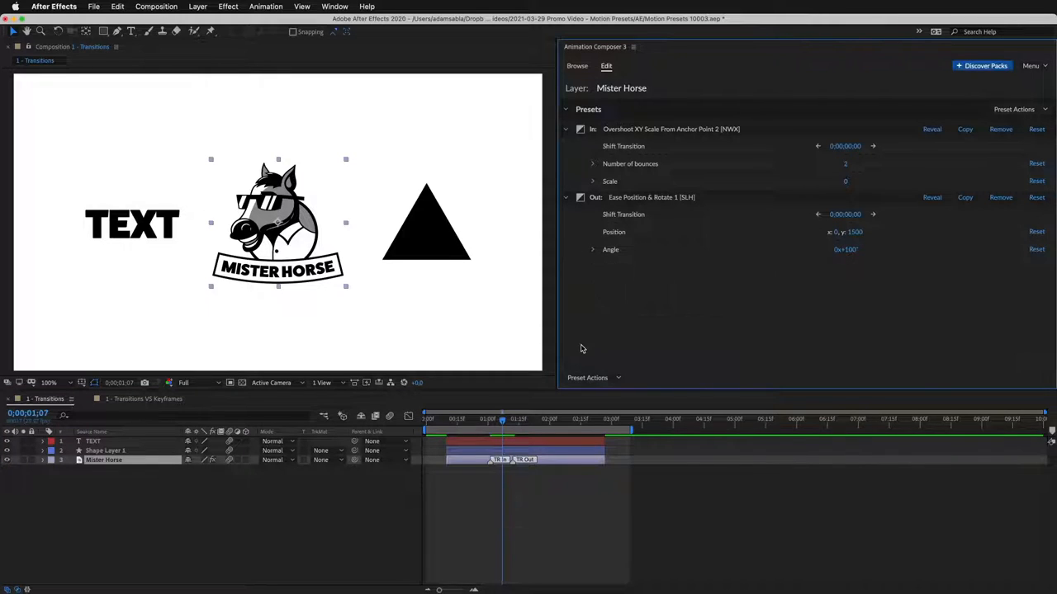
click(577, 65)
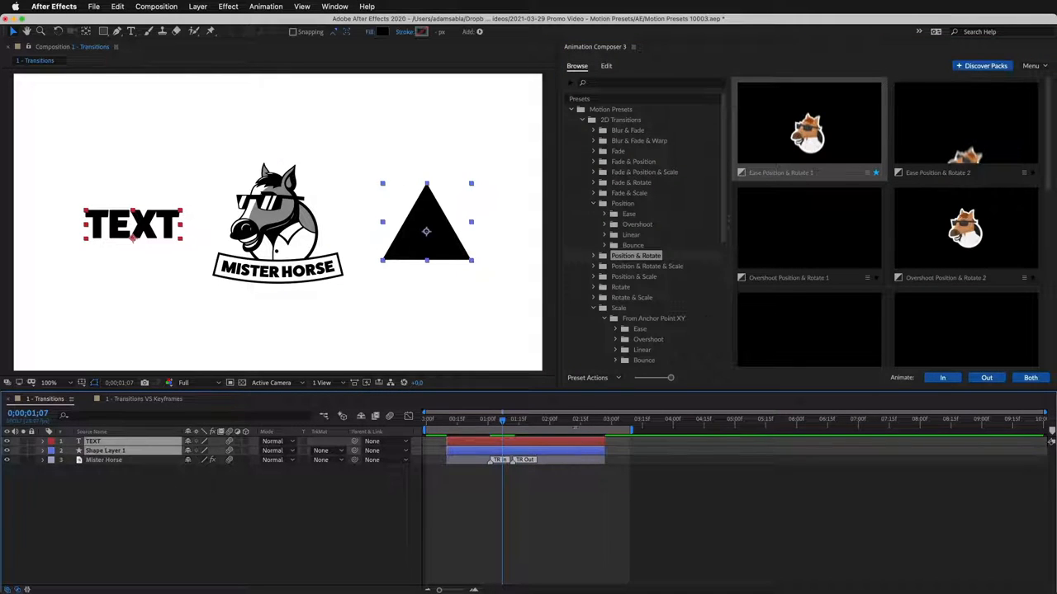
click(606, 65)
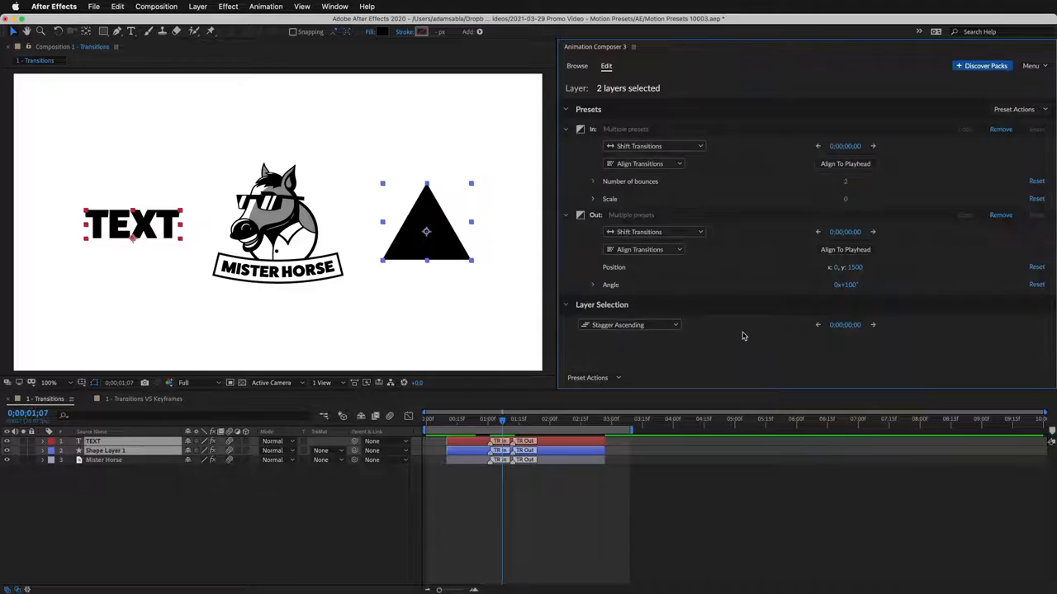
click(444, 425)
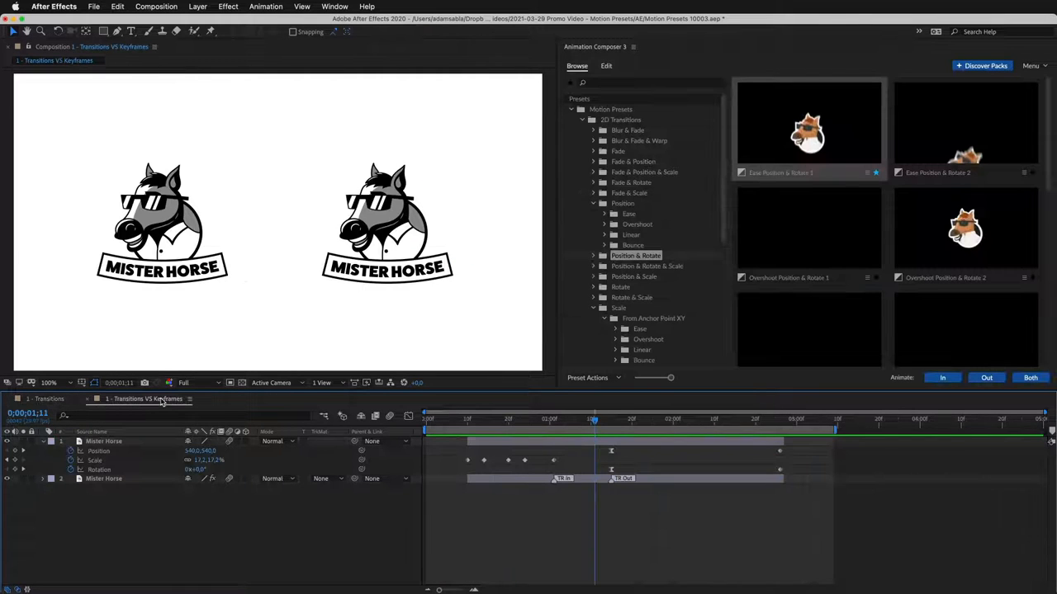
- Select the preset-animated and keyframed horse layers in turn and preview both animating
click(606, 66)
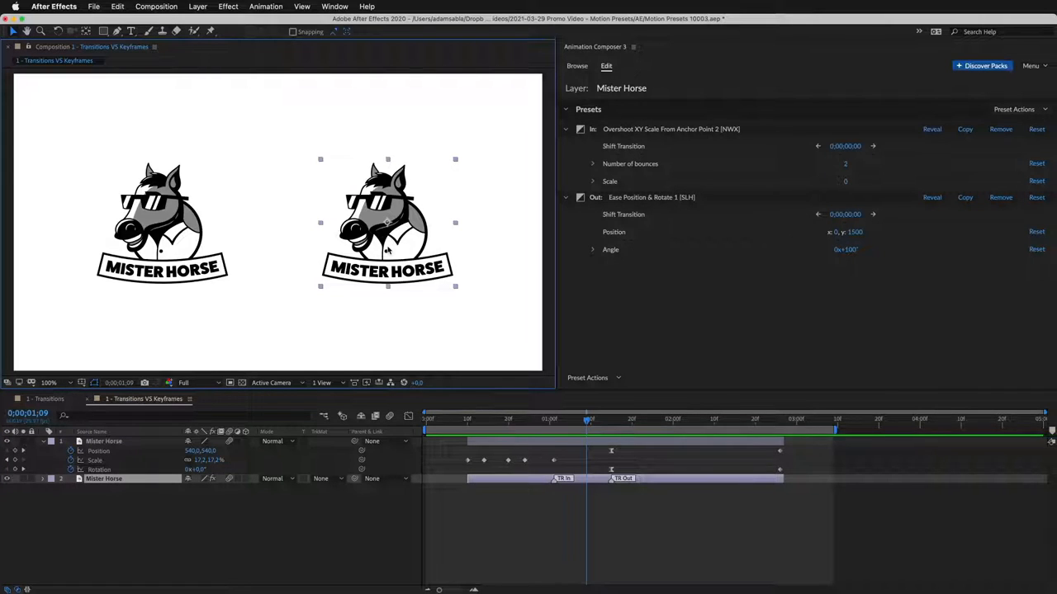
mouse_move(553, 496)
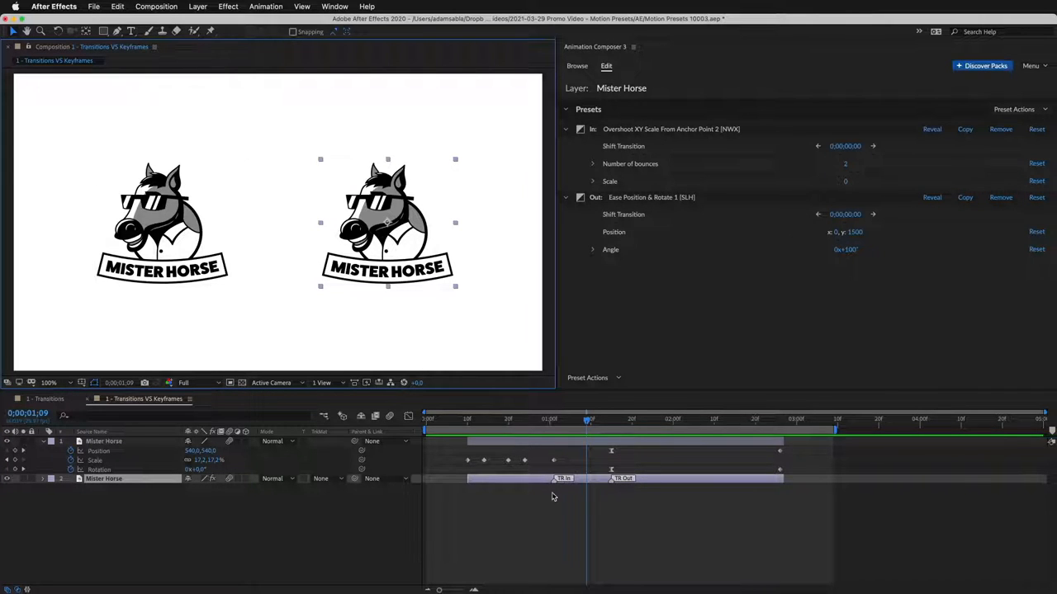
click(577, 66)
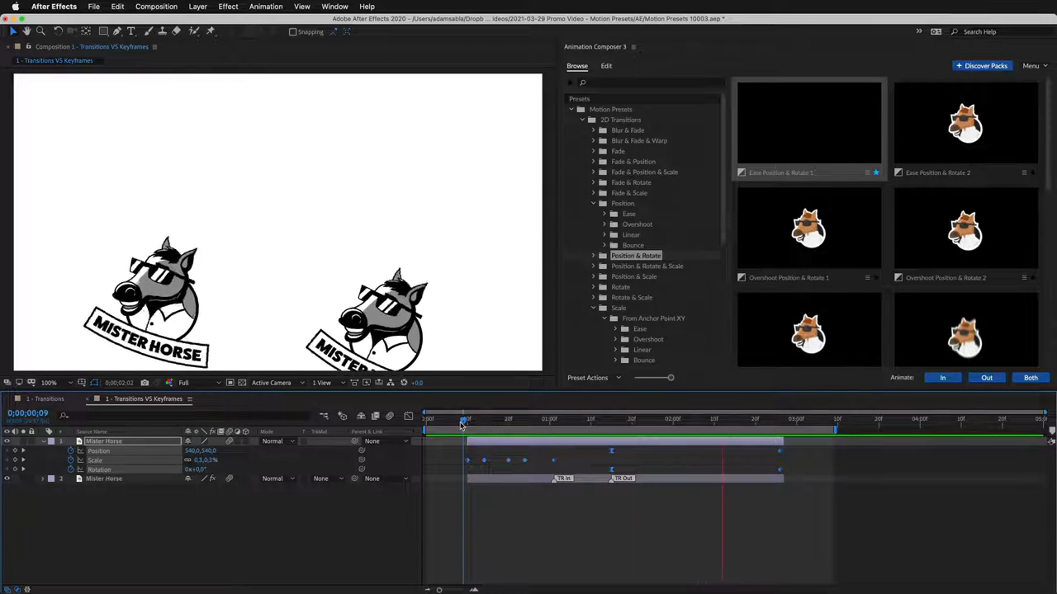
click(606, 65)
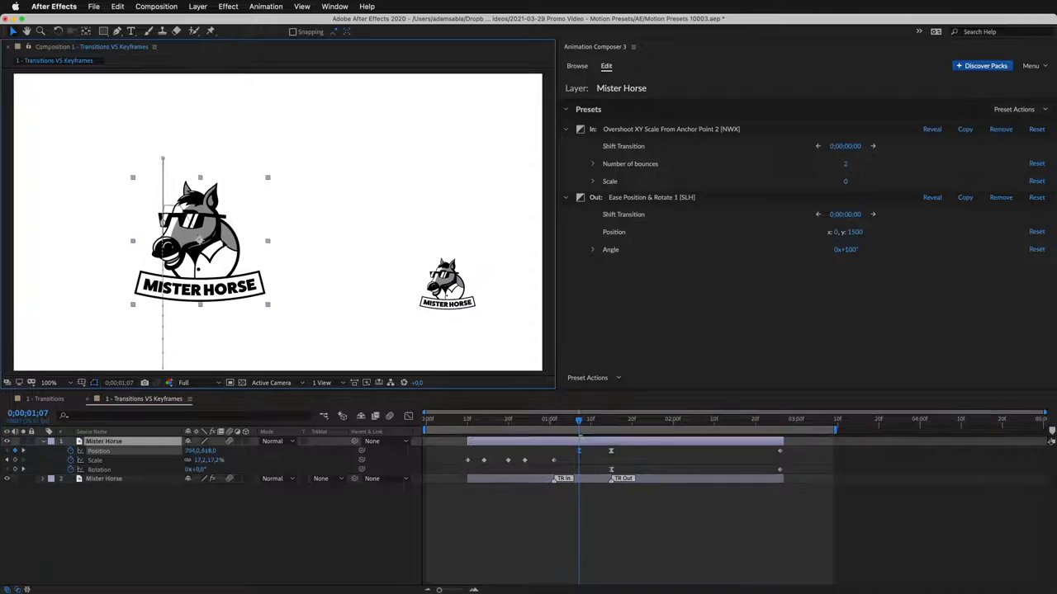
click(576, 65)
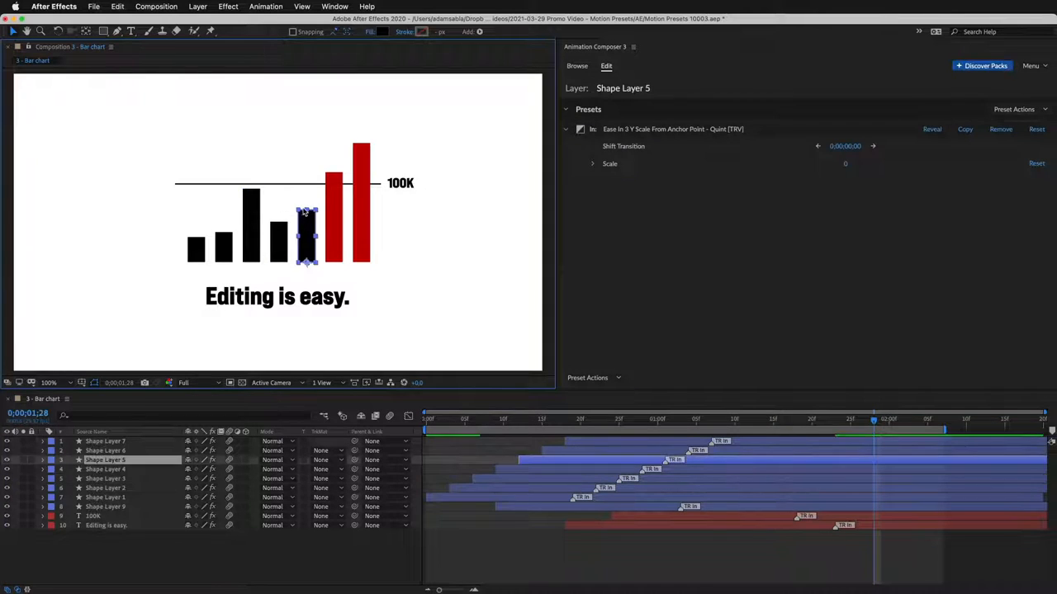
- Inspect Shape Layer 5 in the Bar chart comp, then open the 2 - Title composition
click(108, 450)
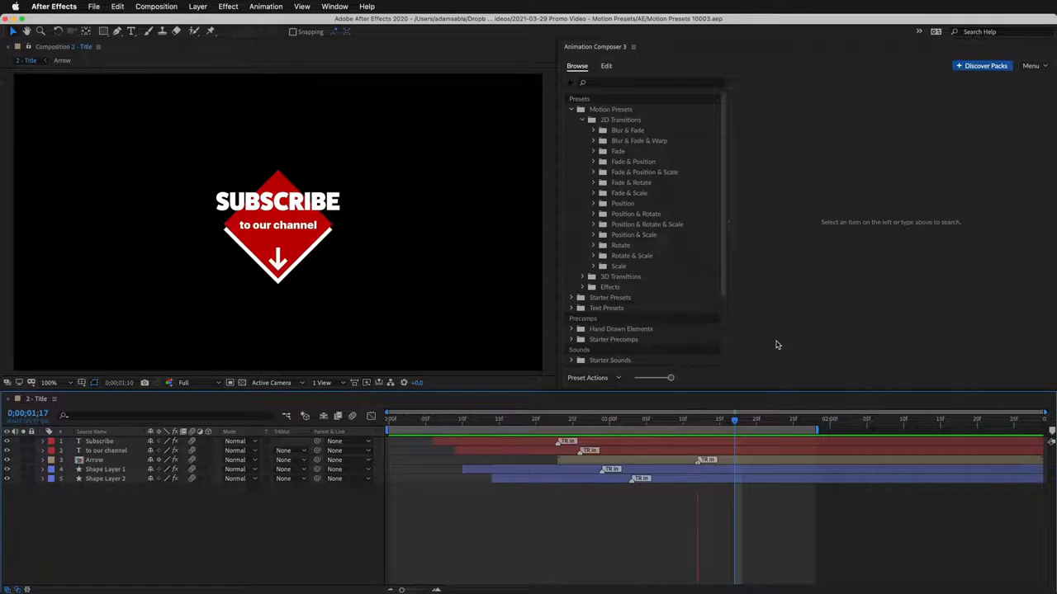
click(606, 66)
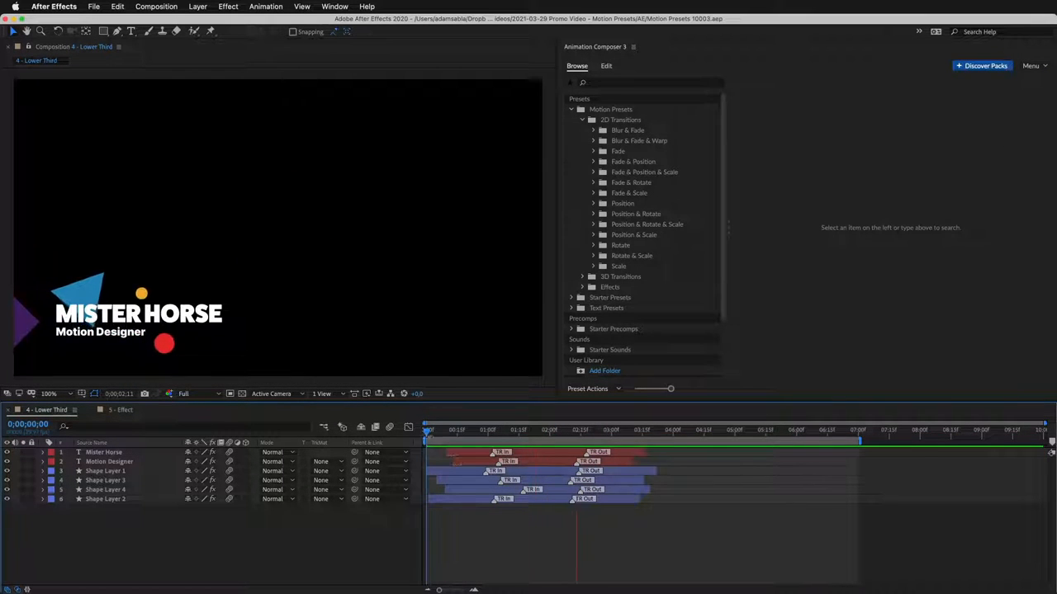
- View the presets applied to the Mister Horse layer in the lower third
click(552, 430)
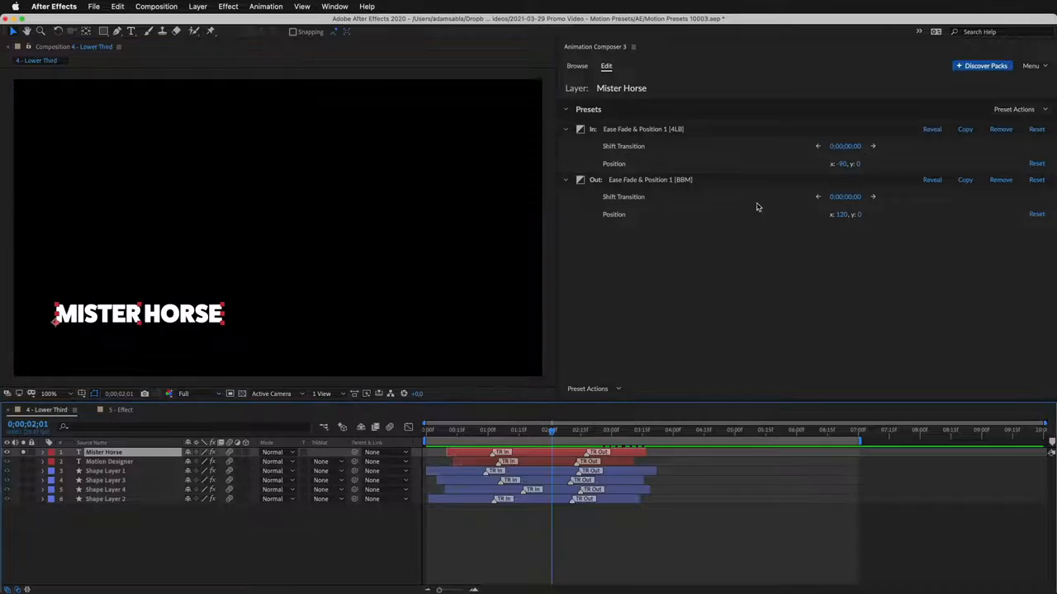
mouse_move(661, 344)
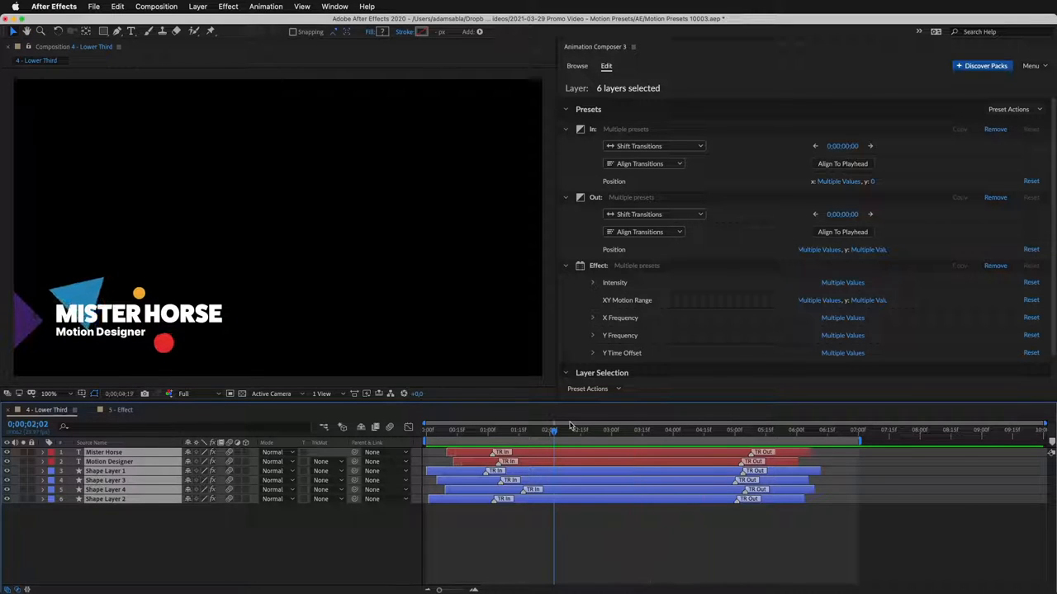
- Select Shape Layer 3, reveal its effect preset, then open the 5 - Effect composition
click(577, 65)
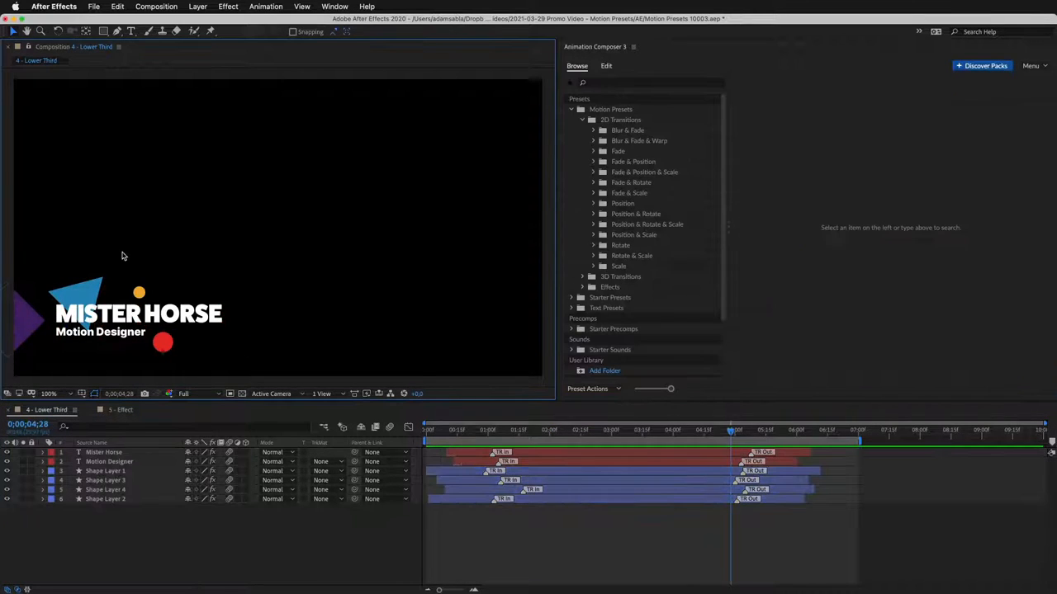
click(105, 480)
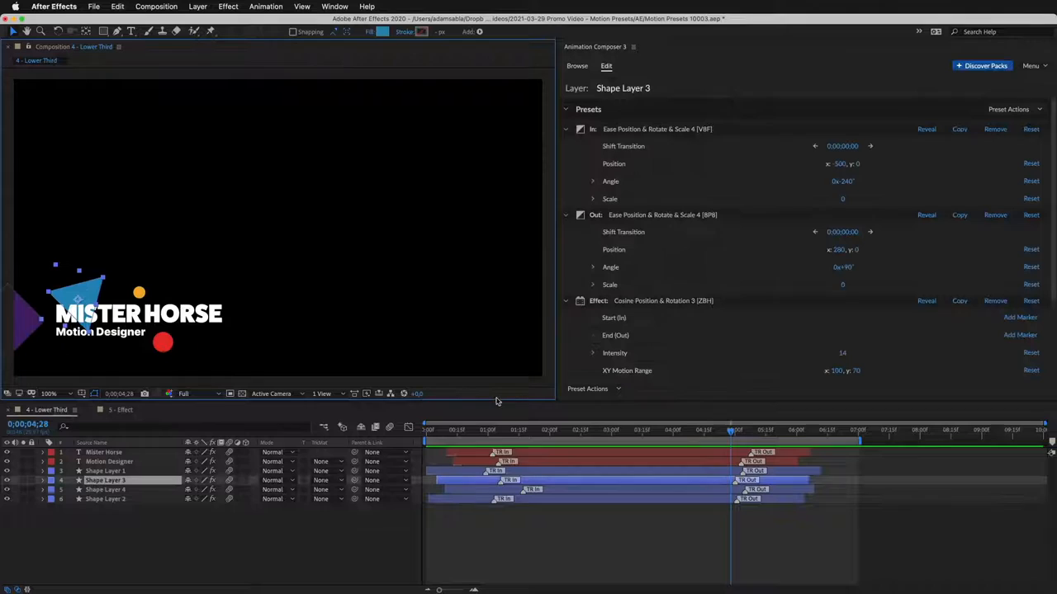
click(551, 429)
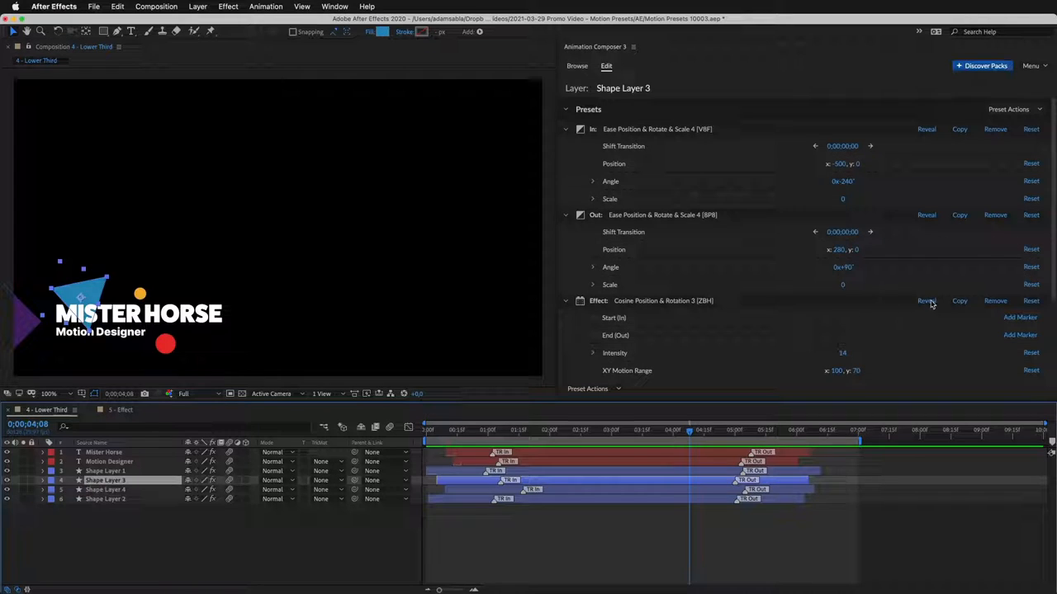
click(578, 65)
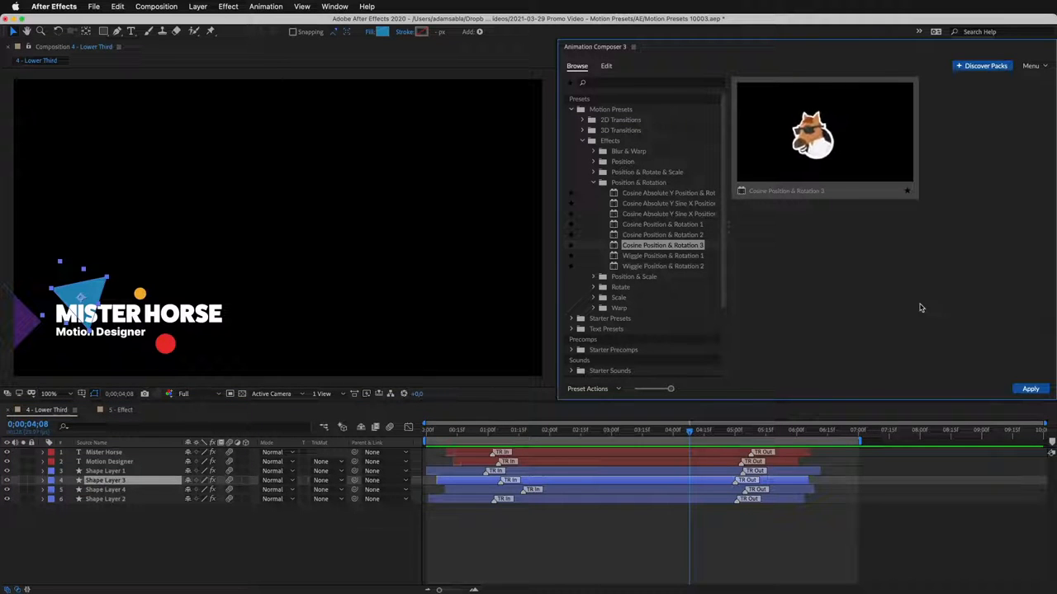
click(123, 411)
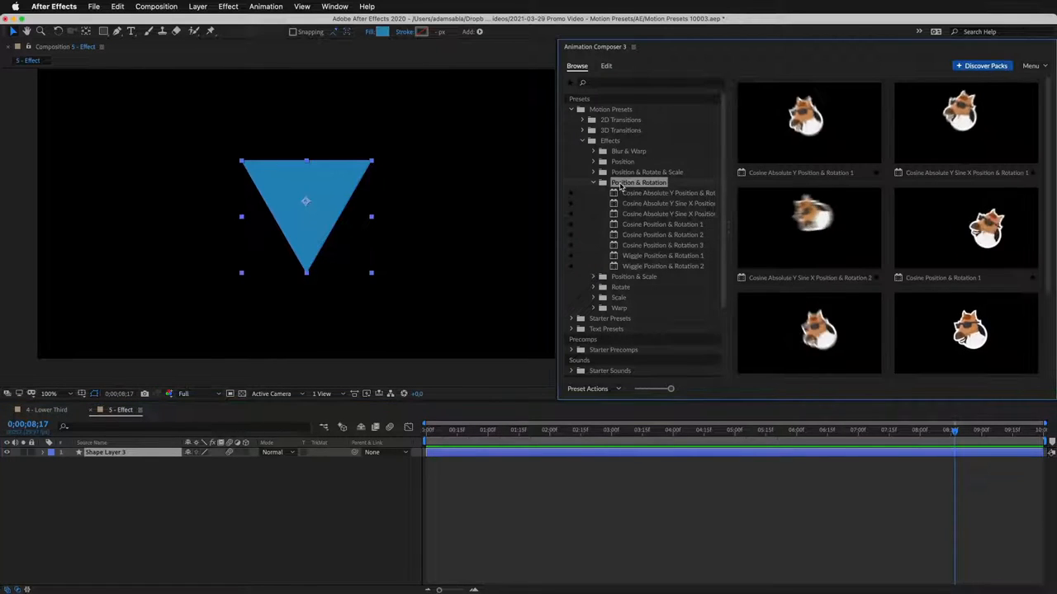
- Switch to the 6 - Many layers 1 composition showing ten person icons
click(647, 172)
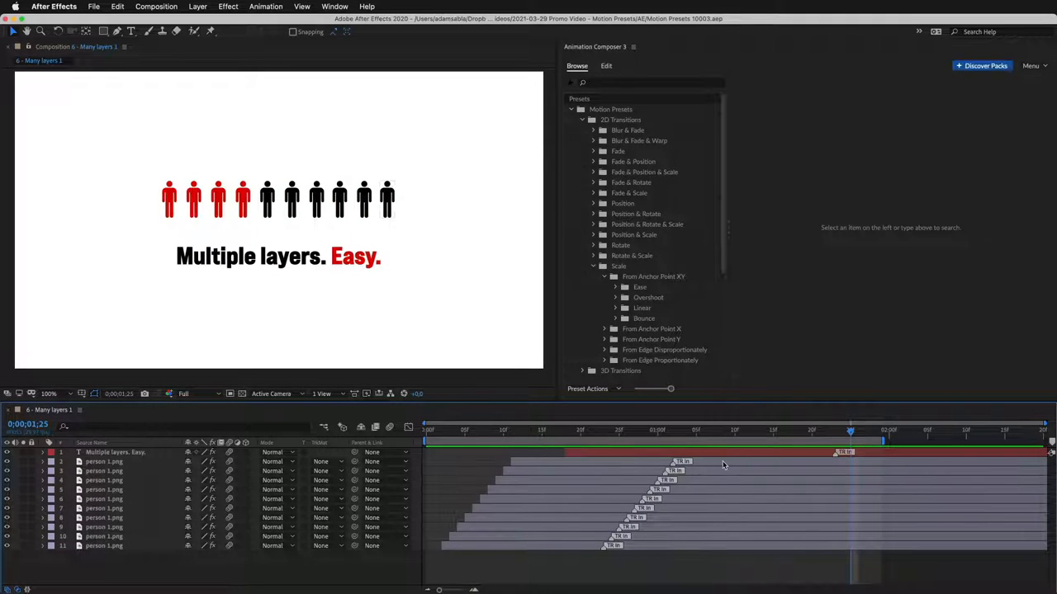
- Apply Overshoot XY Scale From Anchor Point 1 as the intro to all ten person layers
click(606, 65)
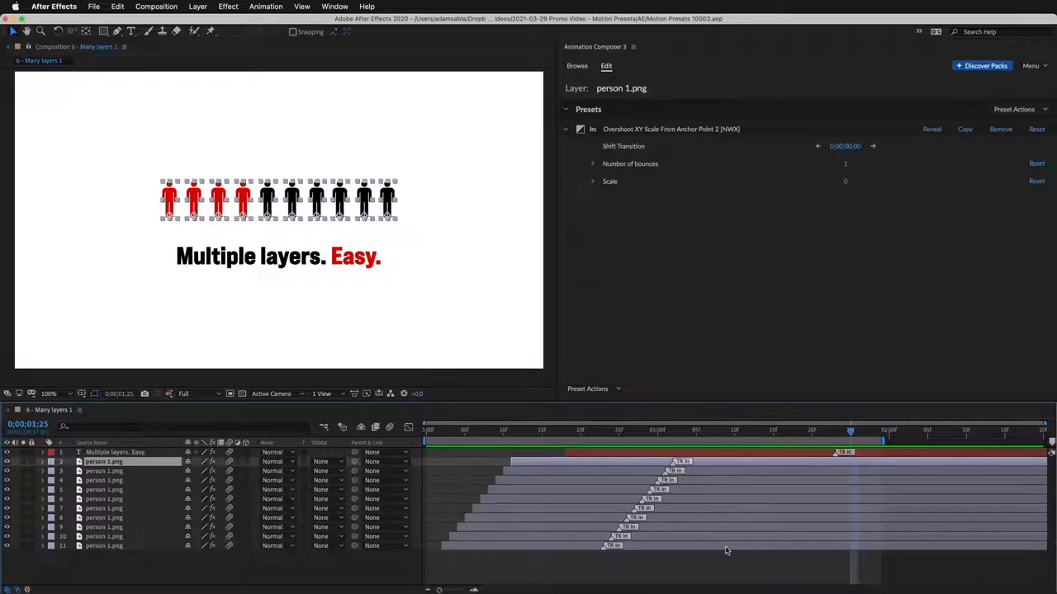
click(576, 65)
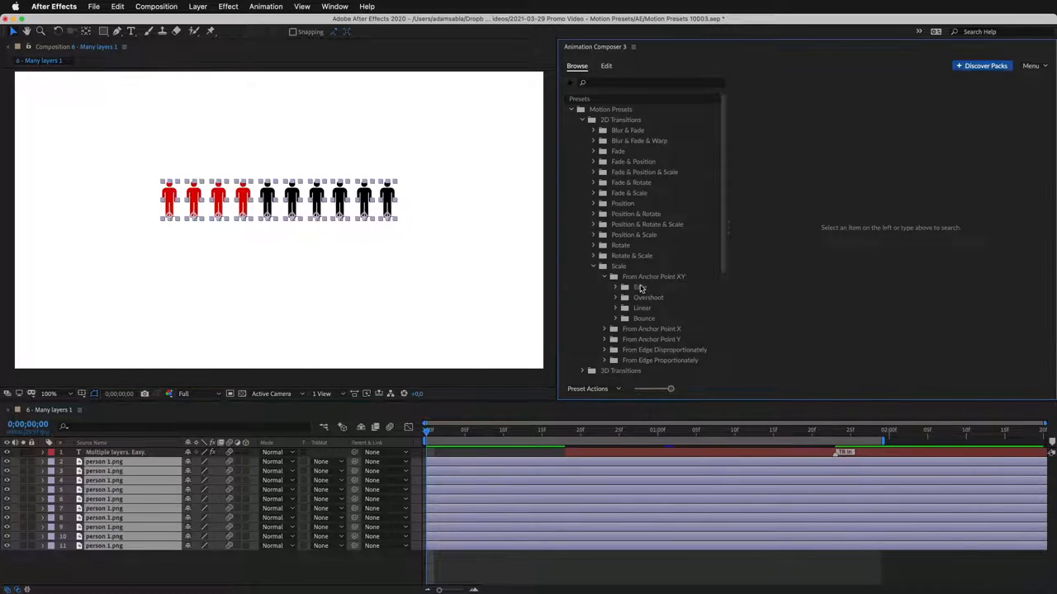
click(648, 297)
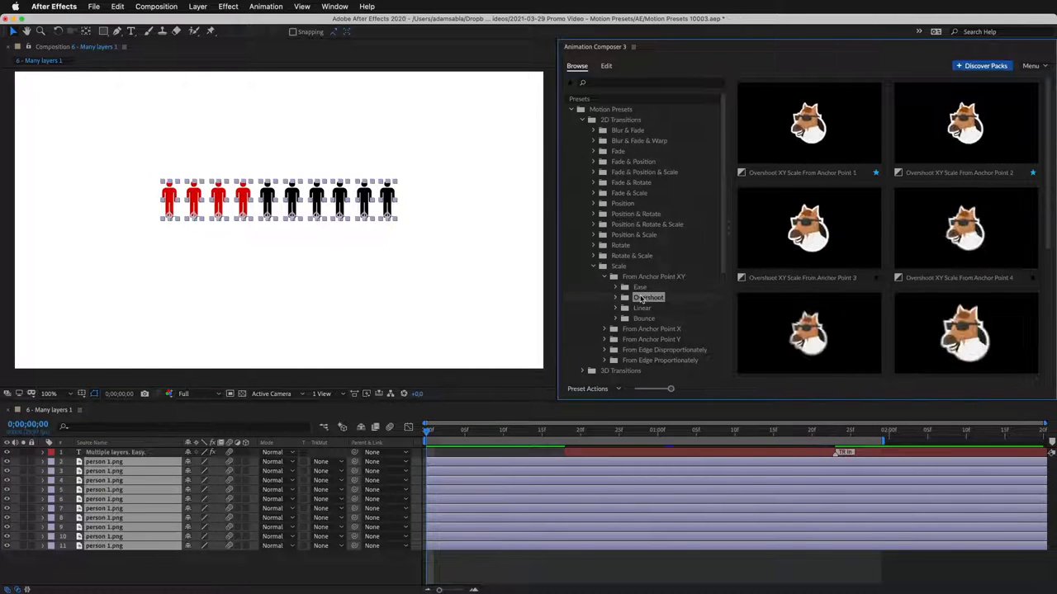
click(809, 124)
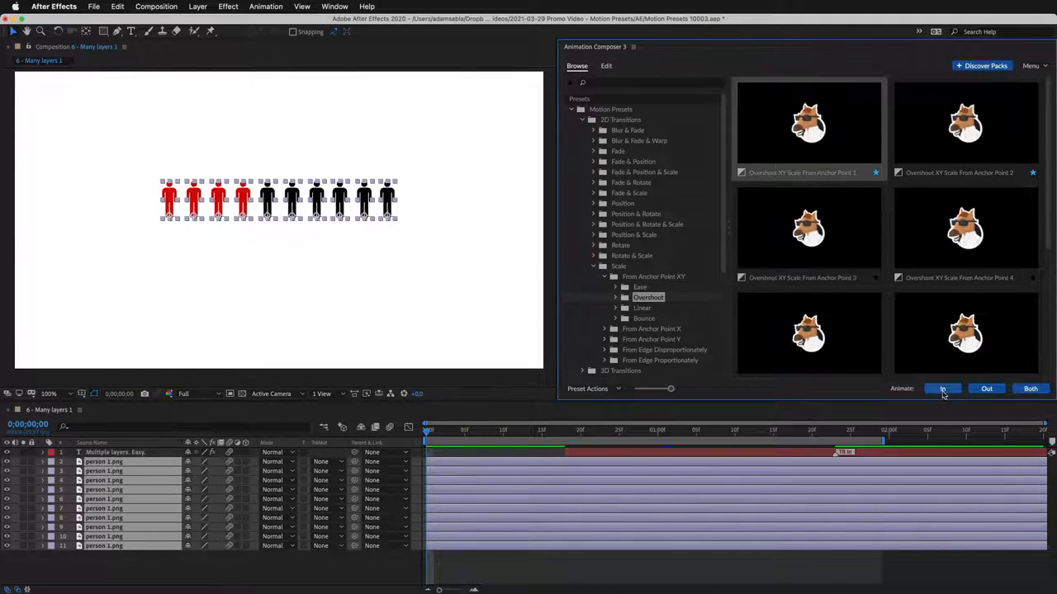
click(942, 389)
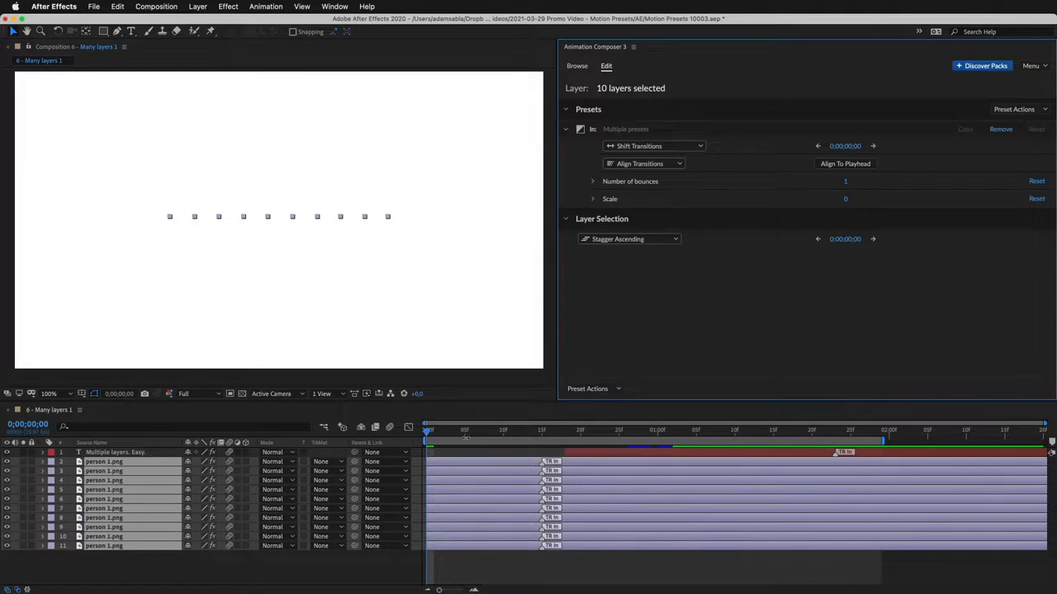
- Preview the ten person icons scaling in, then set Stagger Ascending and adjust the offset
drag(428, 429, 528, 430)
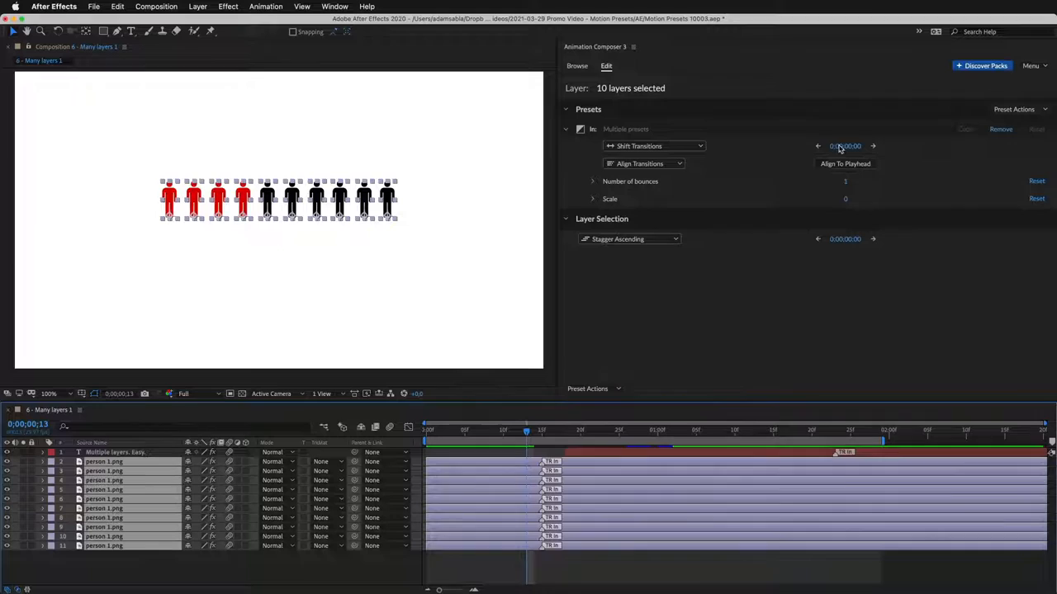
click(872, 146)
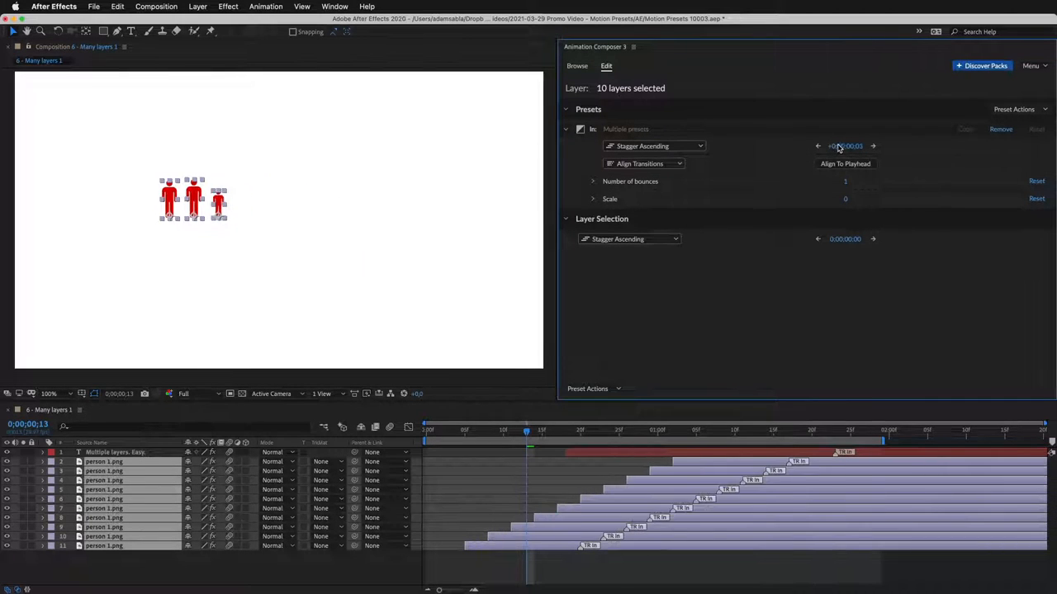
click(817, 146)
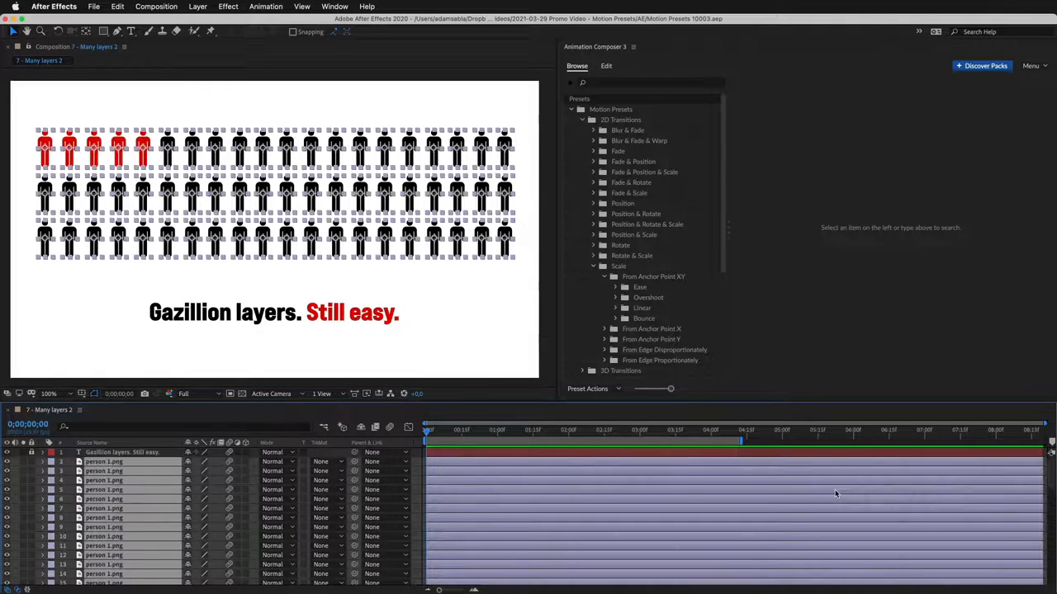
- Apply an Ease scale In preset with Stagger Ascending to all sixty person layers
click(640, 288)
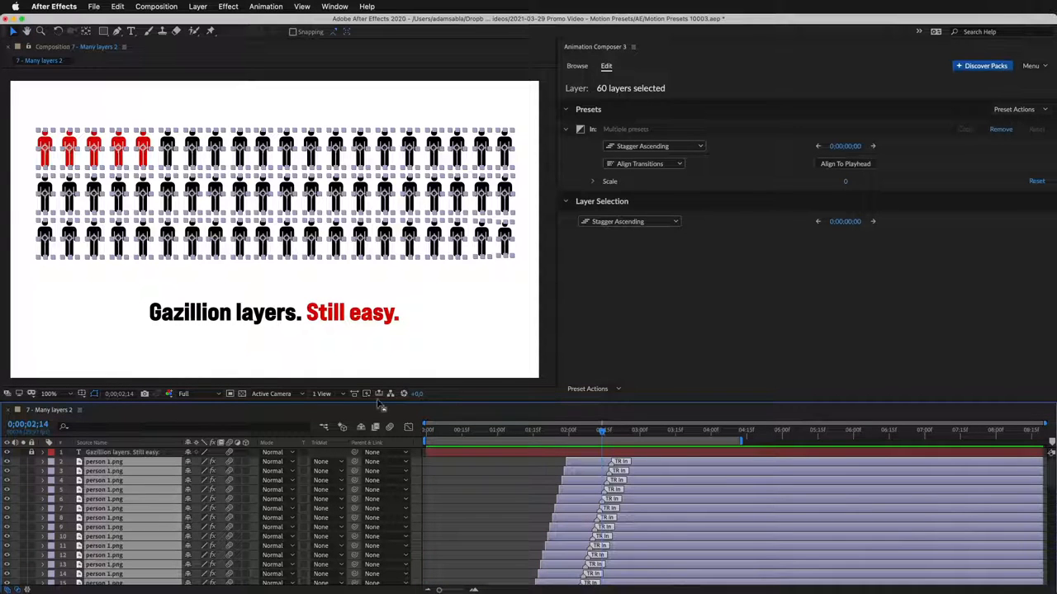
- Return to the Browse library and choose the Ease scale preset to reapply
click(578, 65)
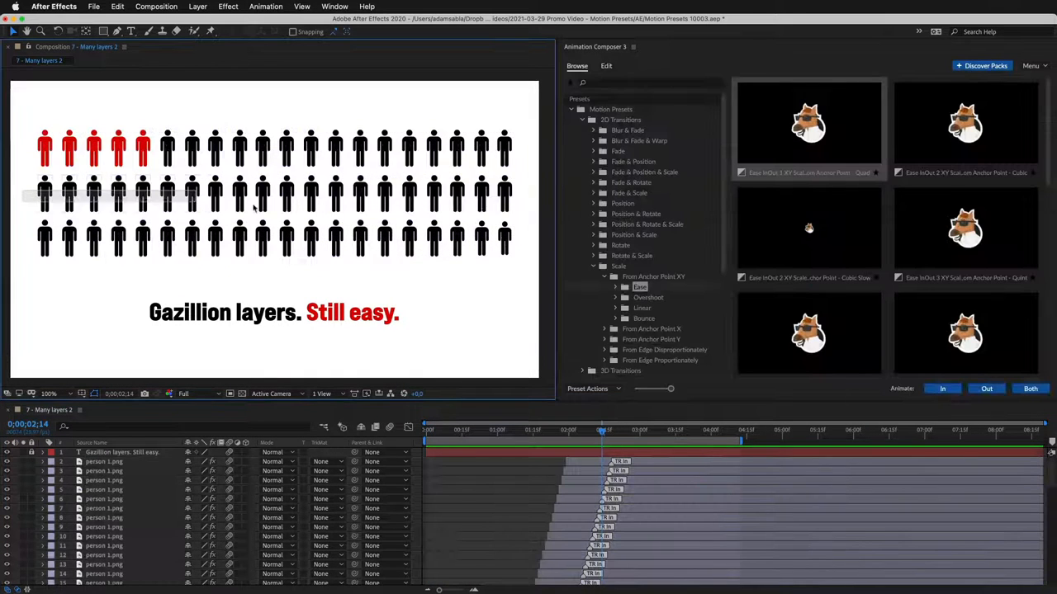
click(606, 66)
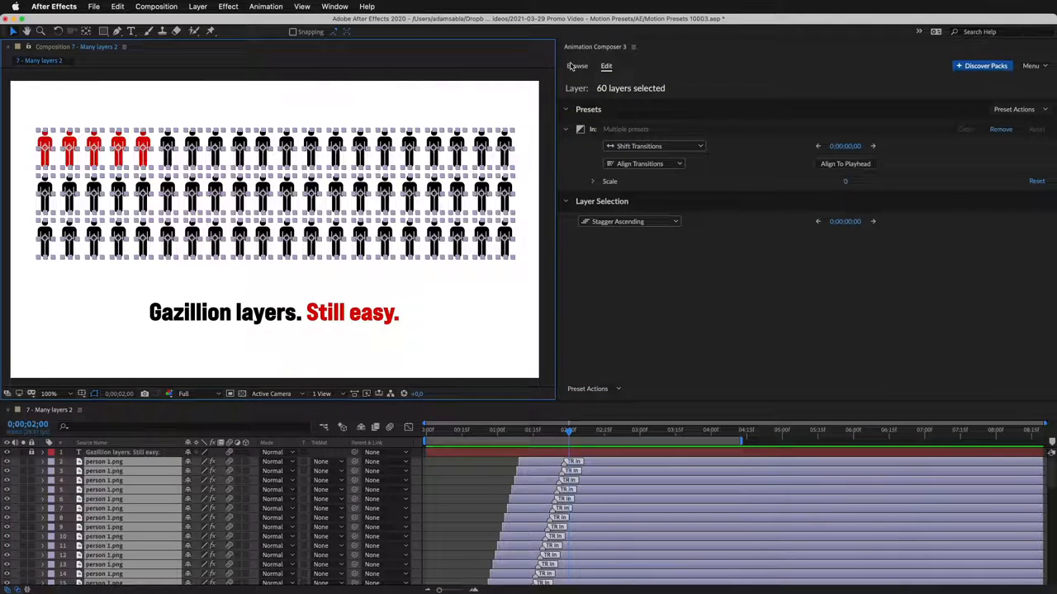
- Return to the Browse library to pick a scale outro preset
click(576, 66)
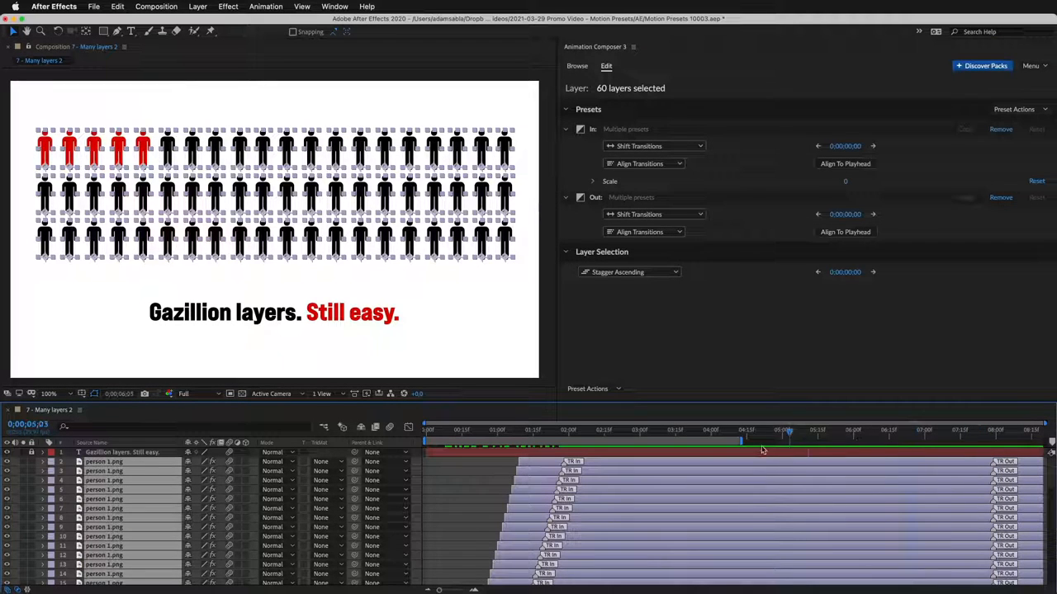
- Move the playhead to about 3:00 and align the Out transitions there
click(676, 429)
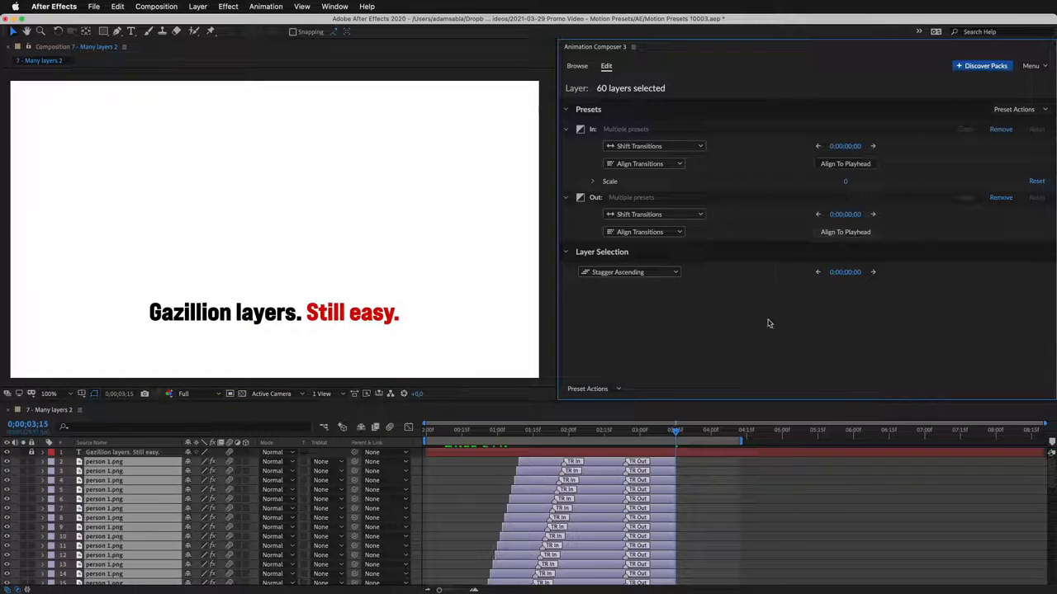
click(435, 429)
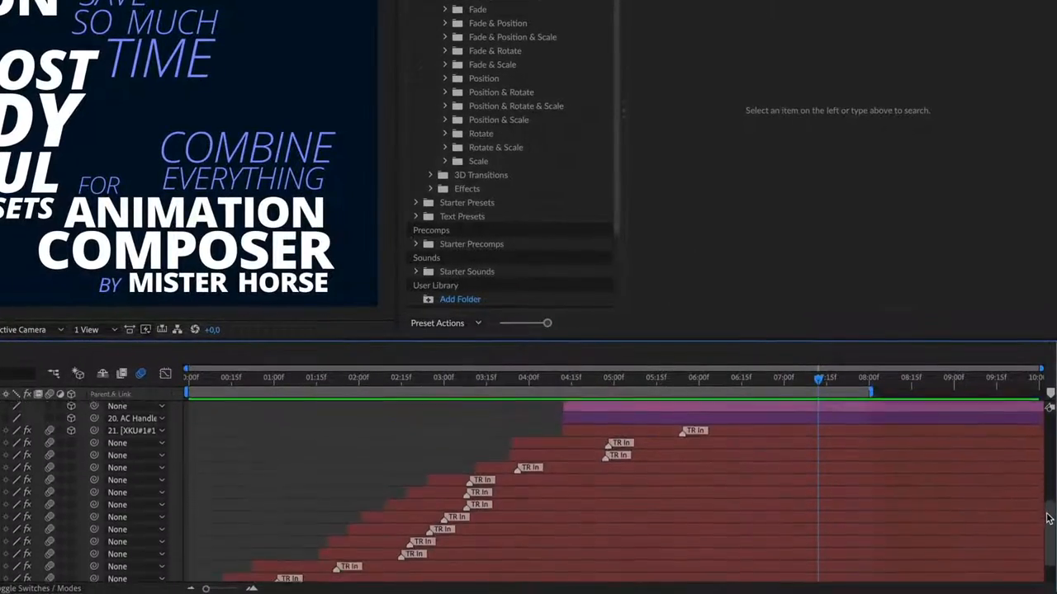
- Scroll through the kinetic typography composition's word layers in the timeline
scroll(down, 3)
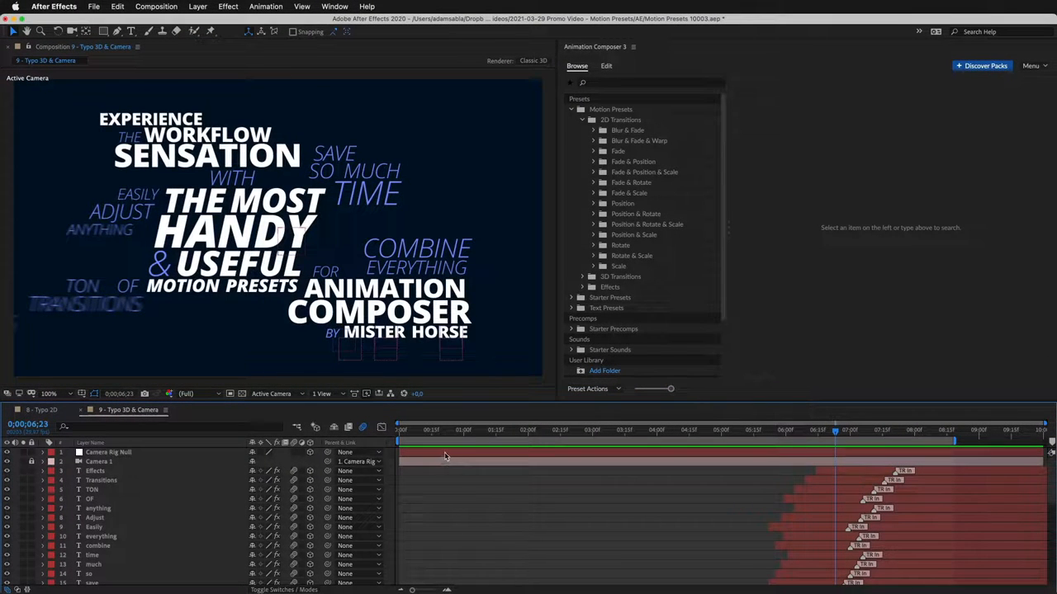
- Open 10 - 3D presets, list 3D Position & Rotate & Scale, and preview ART HUG YOU
click(107, 453)
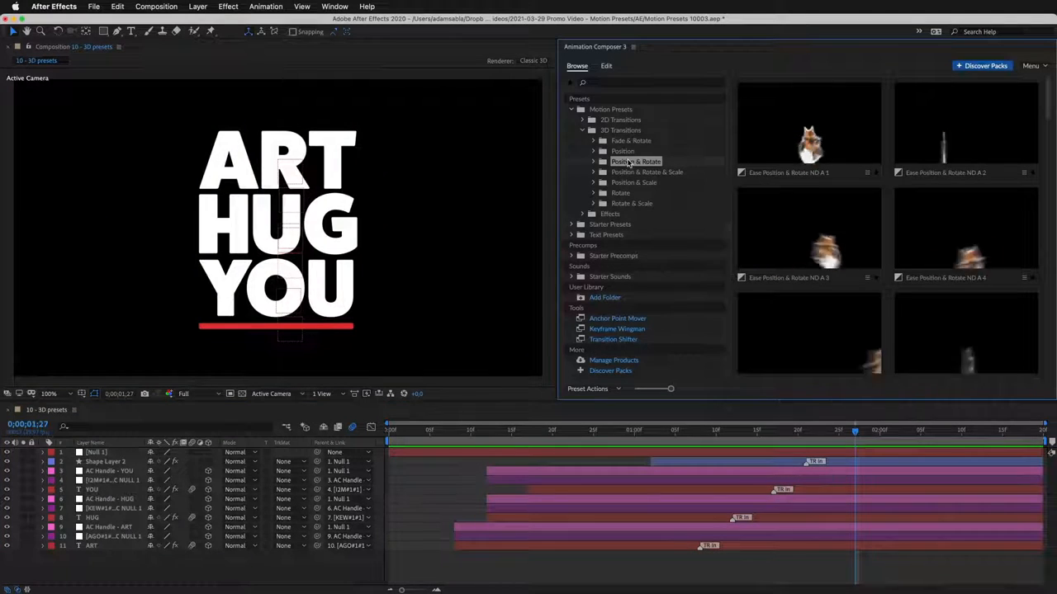
click(648, 172)
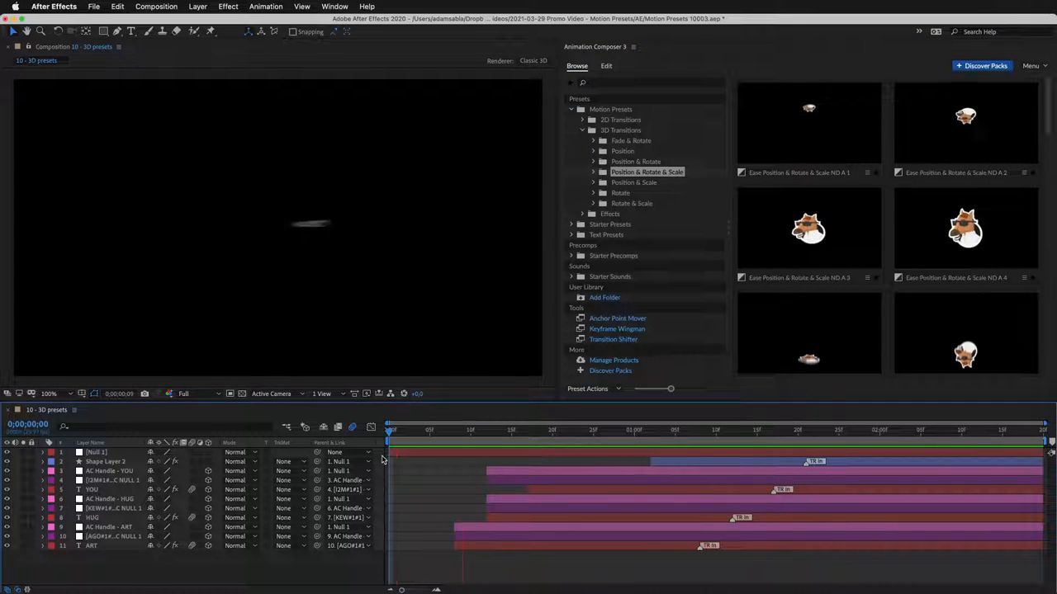
drag(390, 429, 919, 429)
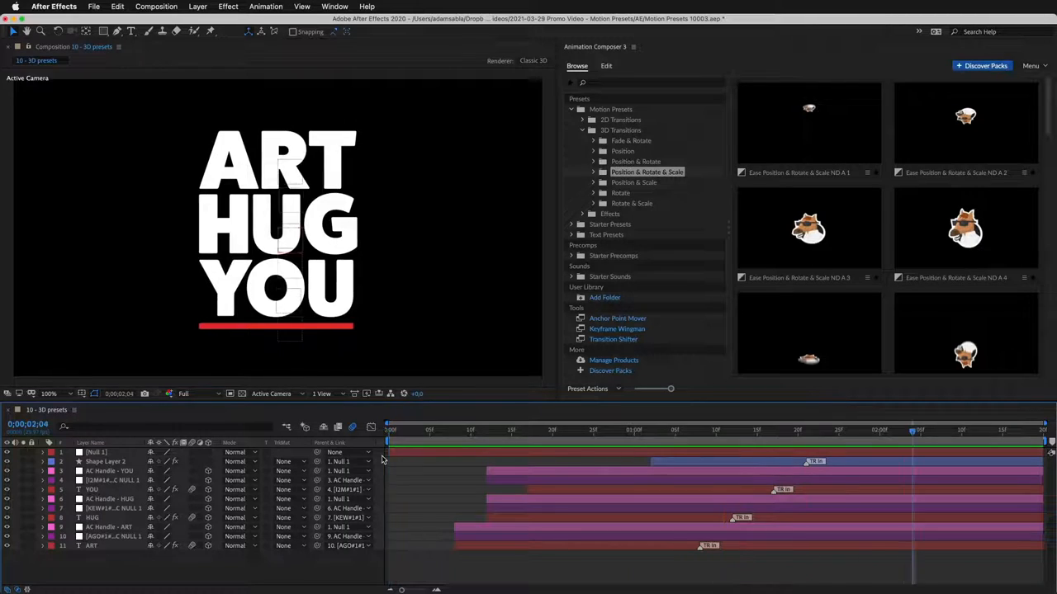